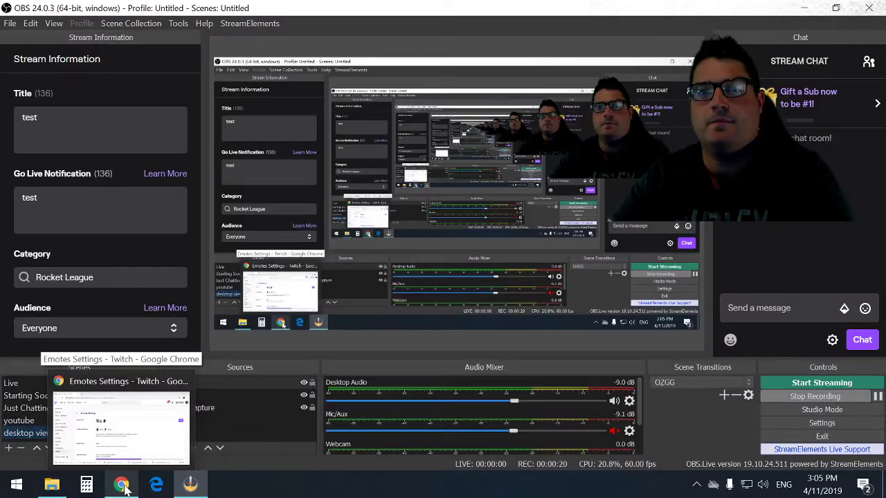
- Bring the Twitch dashboard browser forward and open Affiliate revenue settings at the Subscriptions section
left_click(122, 484)
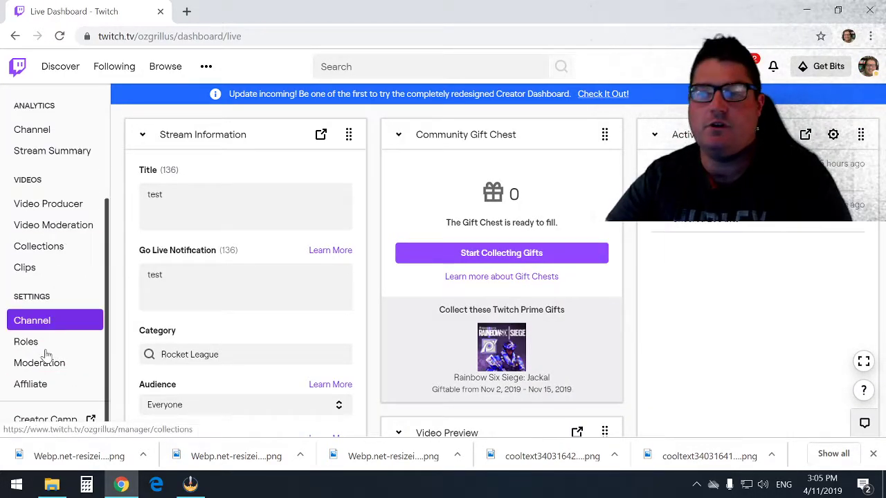
left_click(30, 385)
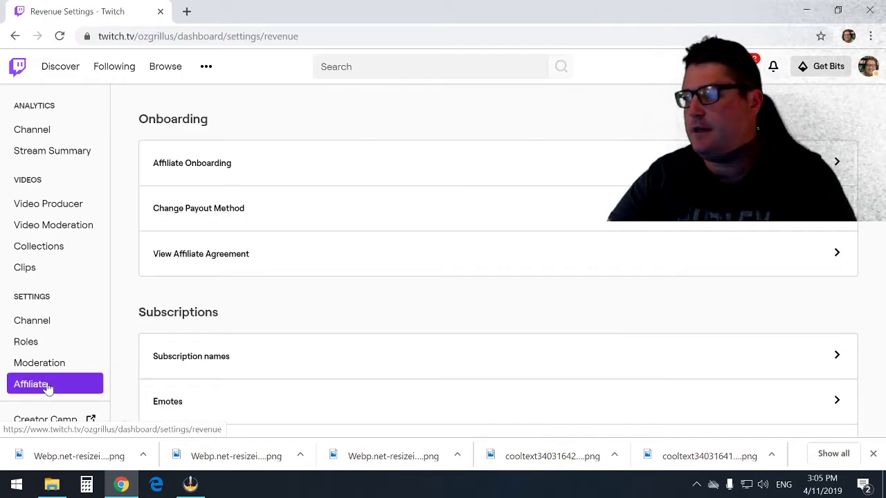
scroll("down", 3)
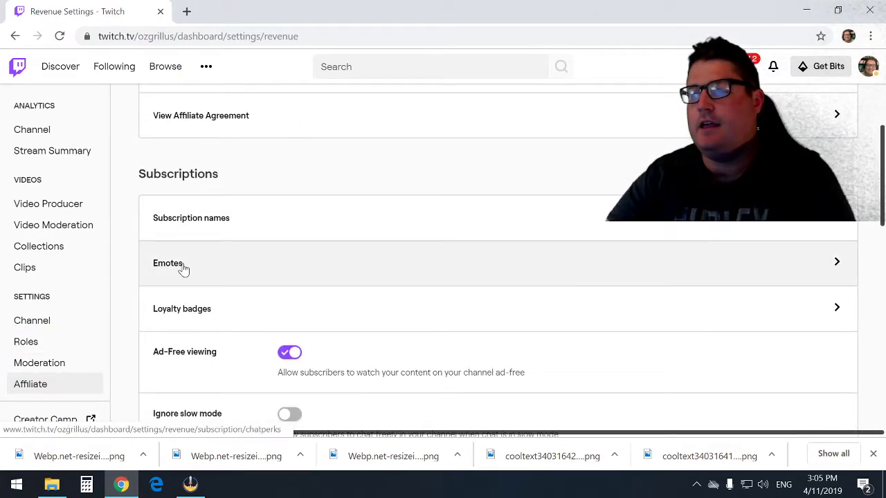
- Open Emotes under Subscriptions and reach the Tier 1 Upload Emotes slots
left_click(168, 263)
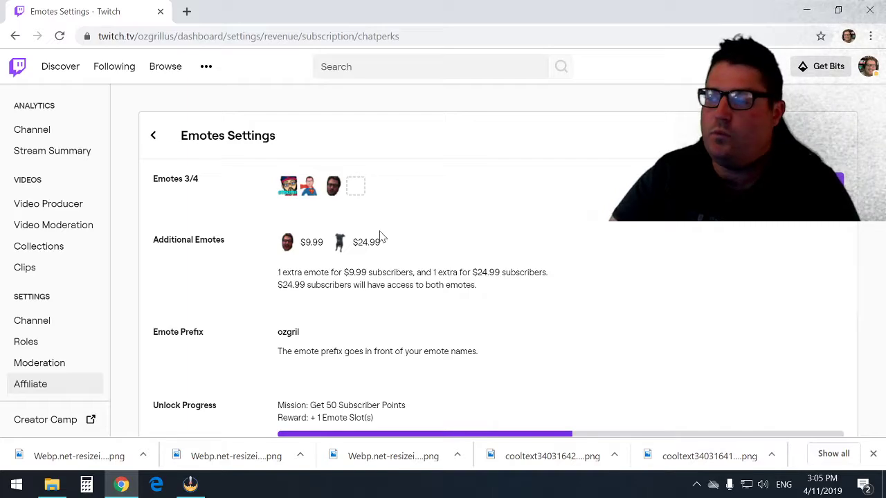
scroll("down", 3)
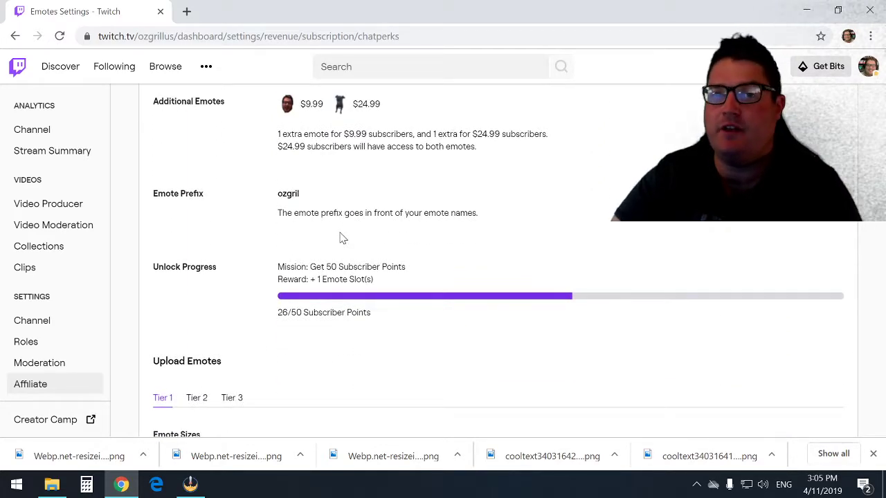
scroll("down", 3)
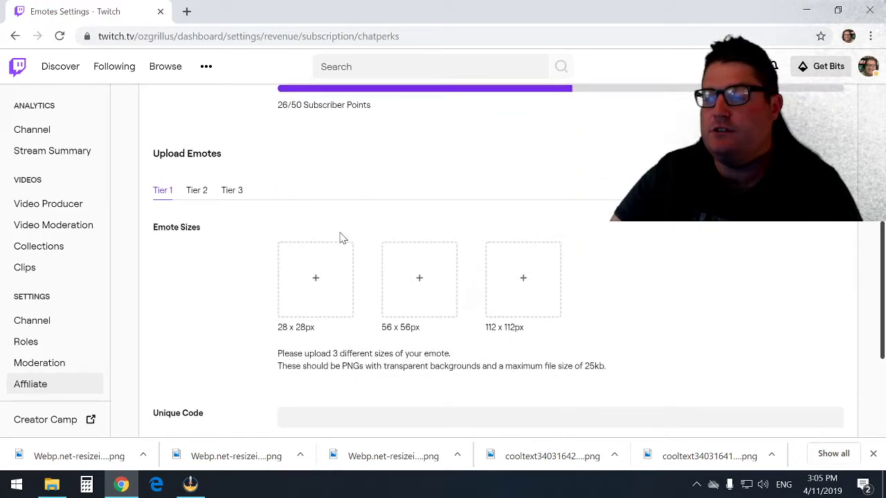
scroll("down", 3)
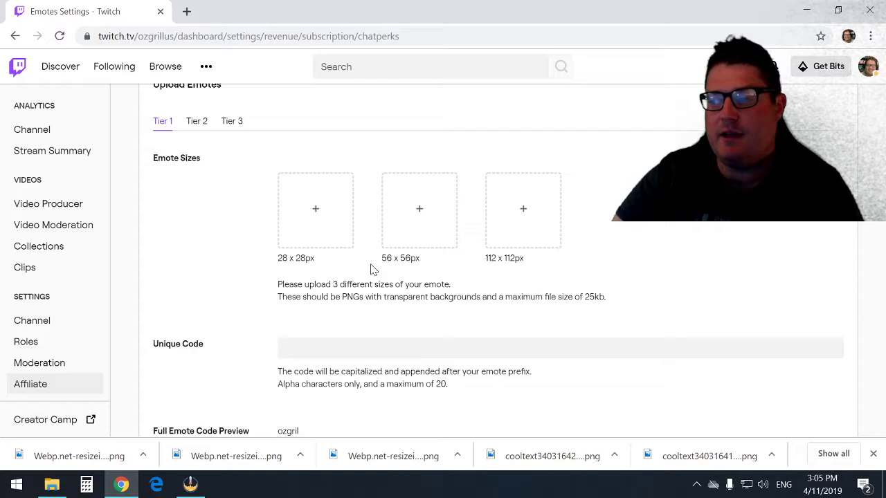
mouse_move(469, 224)
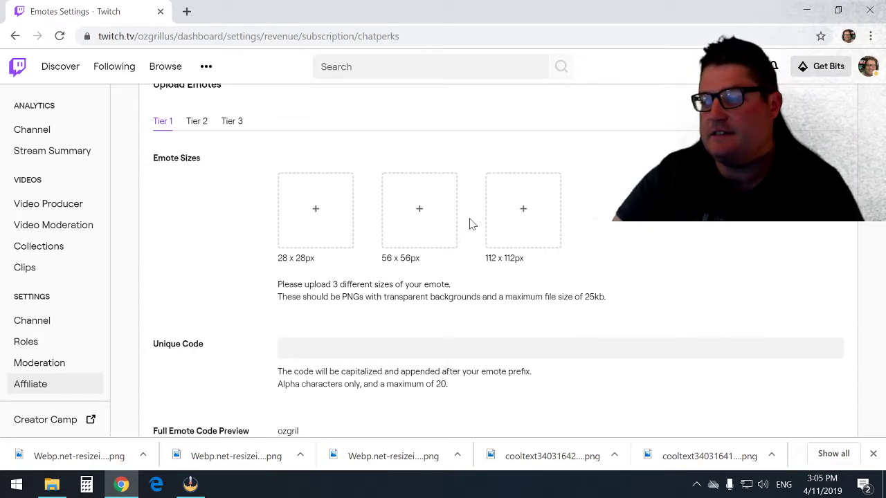
mouse_move(546, 259)
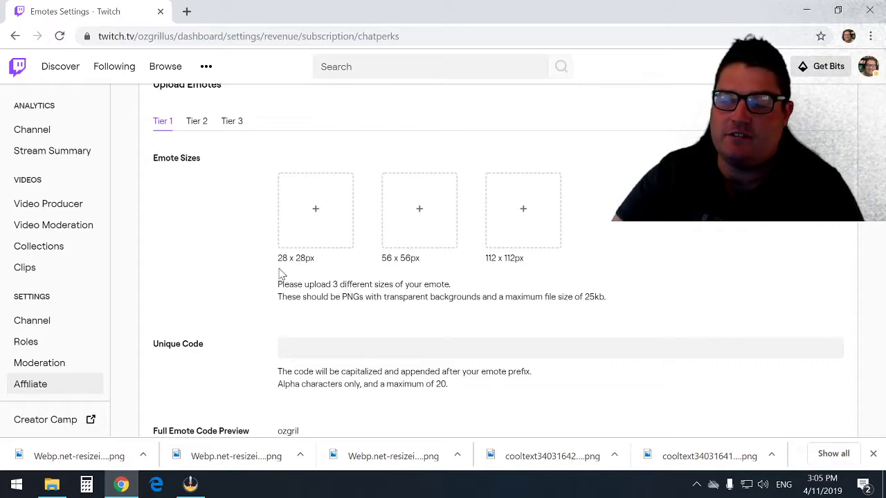
mouse_move(185, 214)
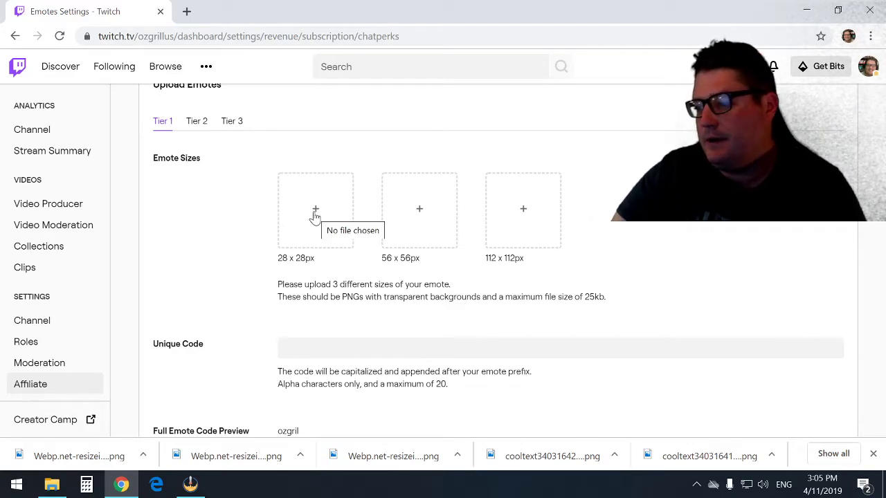
- Upload bigsexyx28, bigsexyx56 and bigsexyx112 into the 28, 56 and 112 px Tier 1 slots
left_click(315, 209)
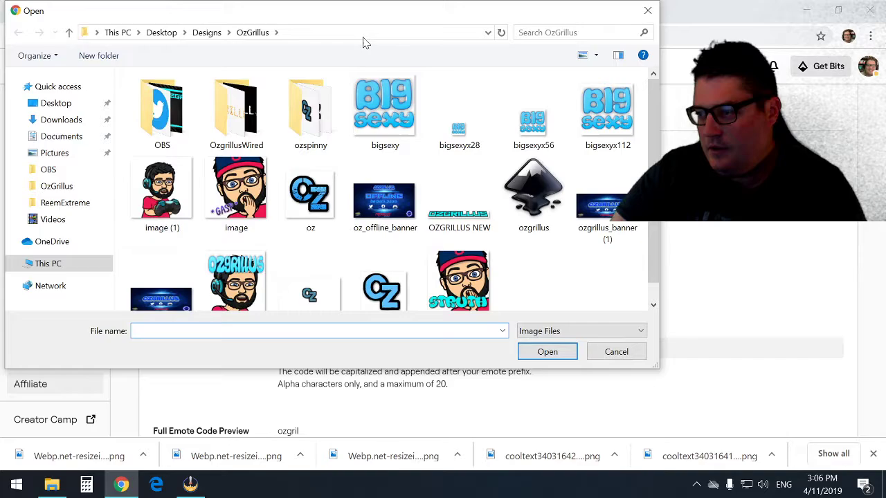
left_click(459, 111)
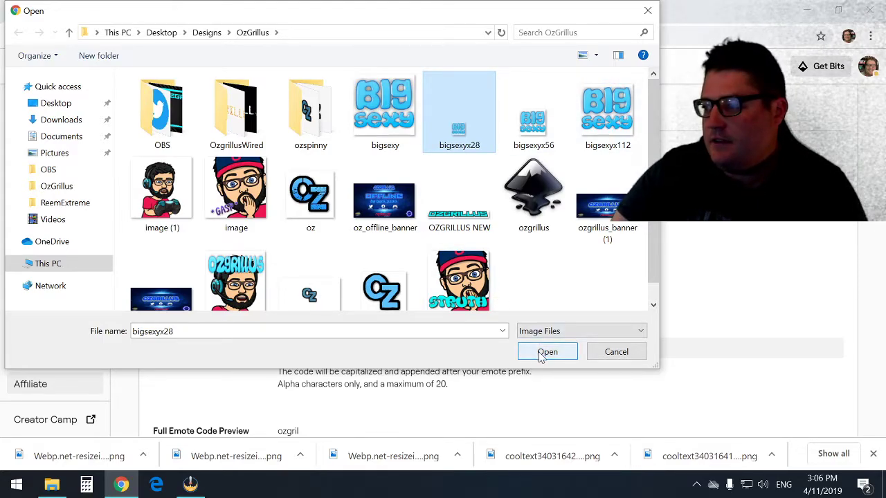
left_click(547, 352)
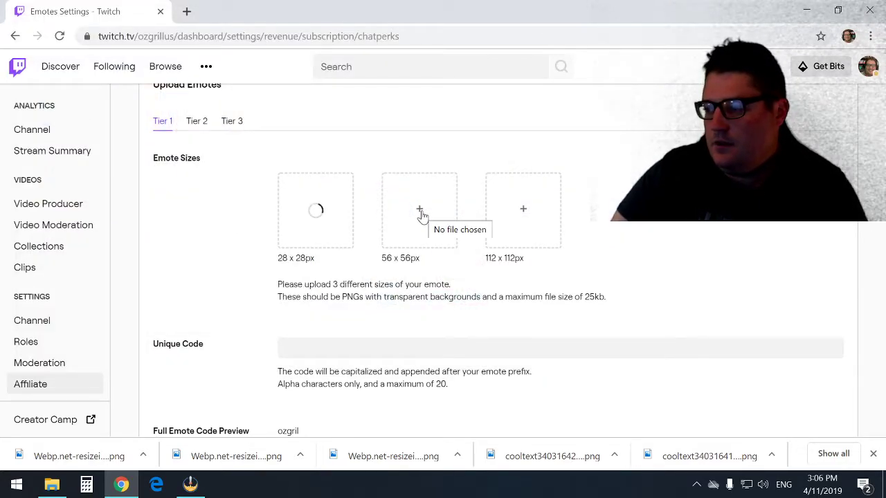
left_click(418, 209)
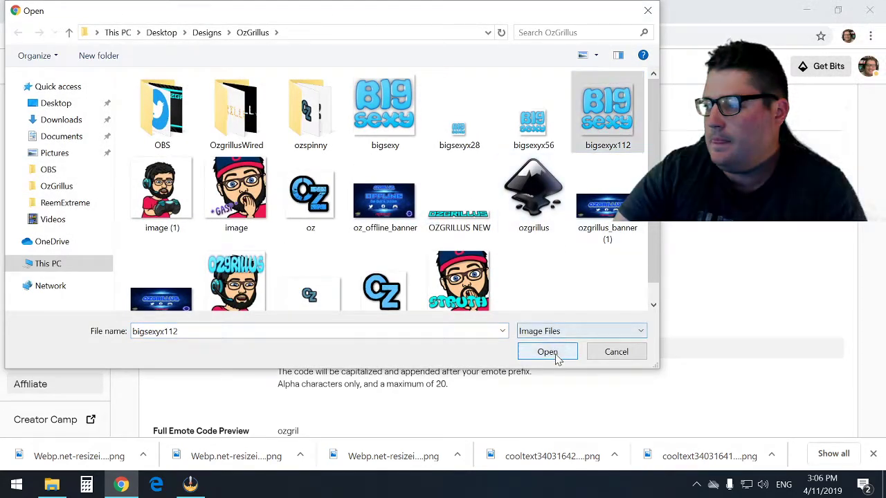
left_click(547, 352)
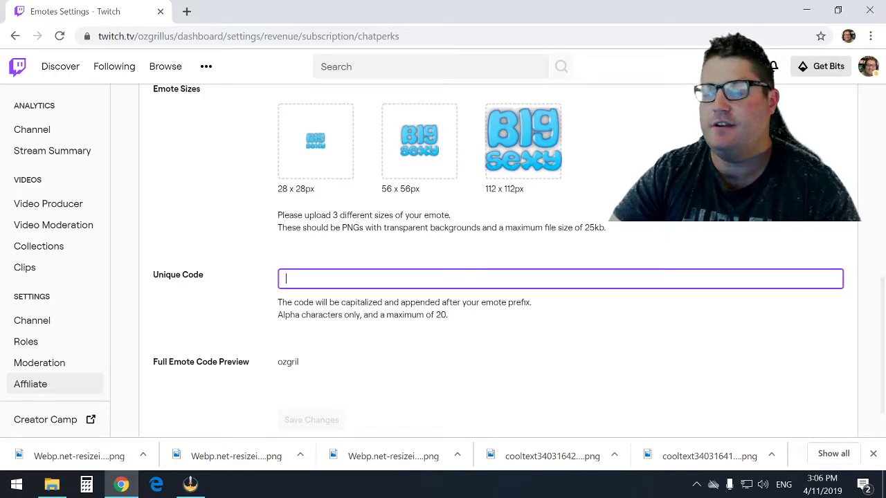
- Set the emote's unique code to 'bigsex2' after the duplicate-code error and save, reaching 4/4 emotes
type("bigsexy")
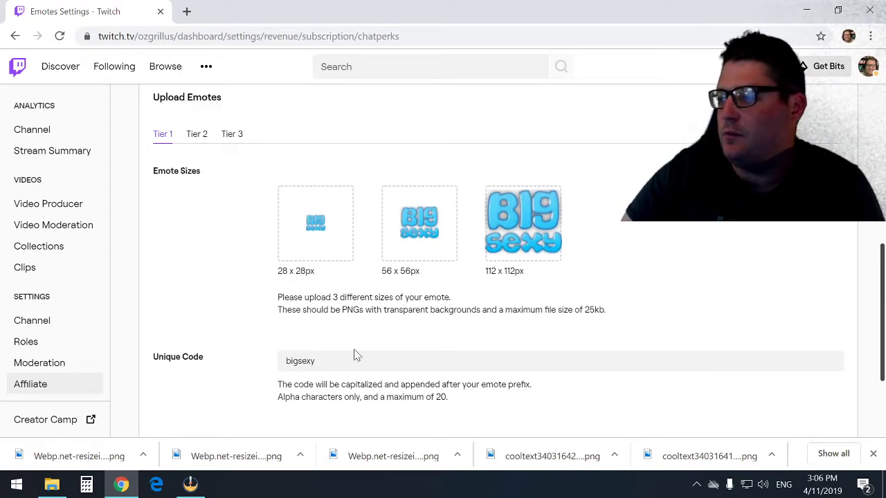
scroll("down", 3)
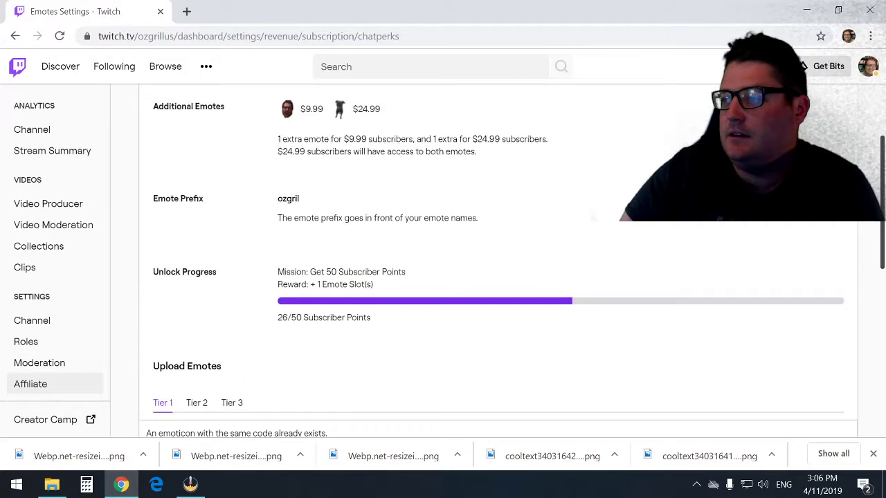
scroll("down", 3)
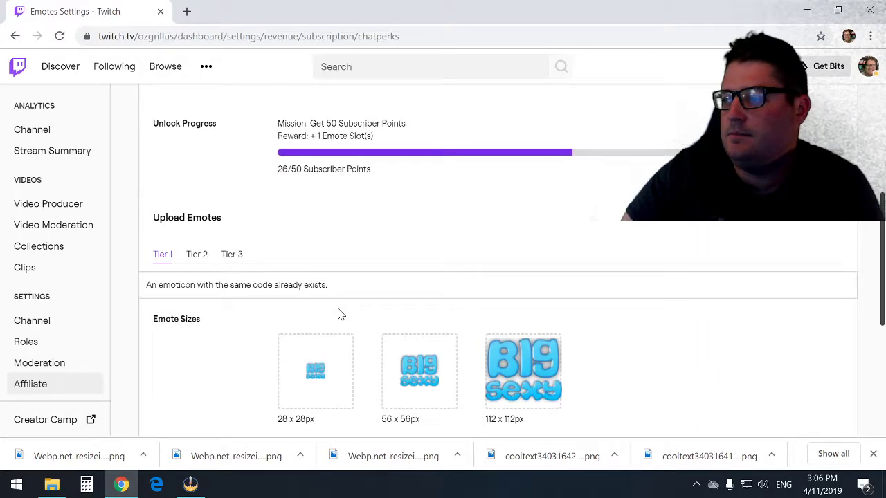
scroll("down", 3)
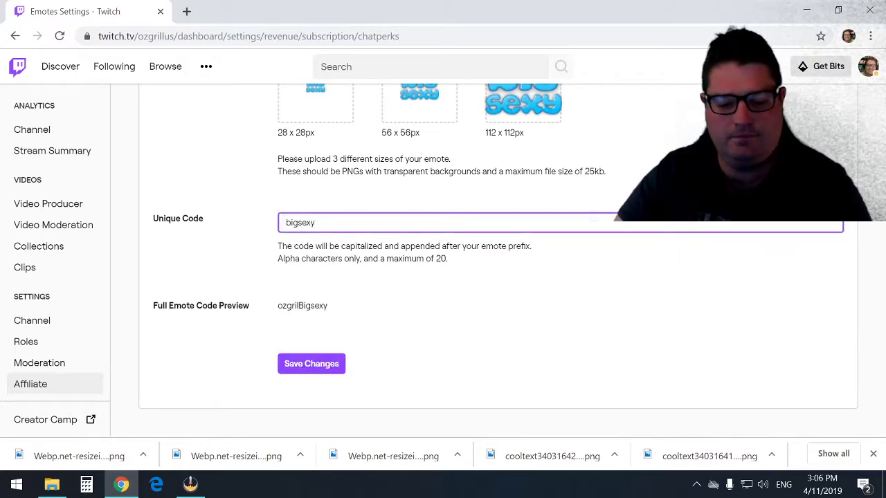
type("2")
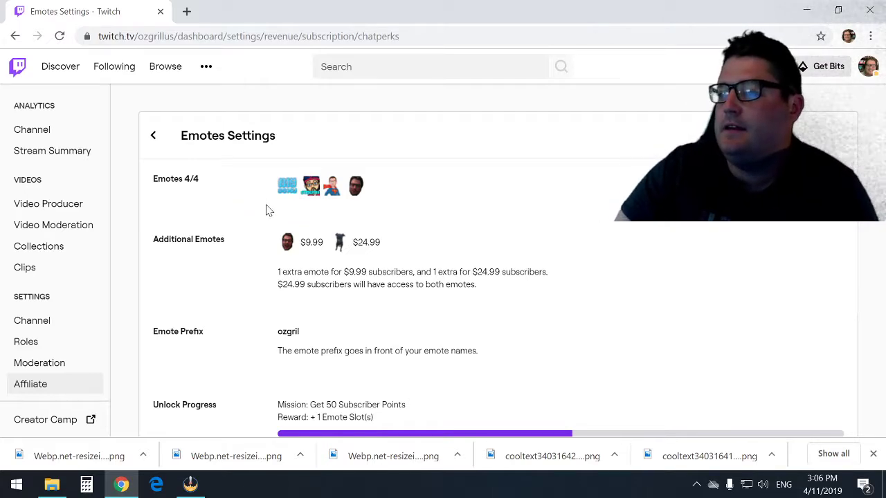
- Return to the revenue overview and open the Loyalty Badges settings page
left_click(152, 136)
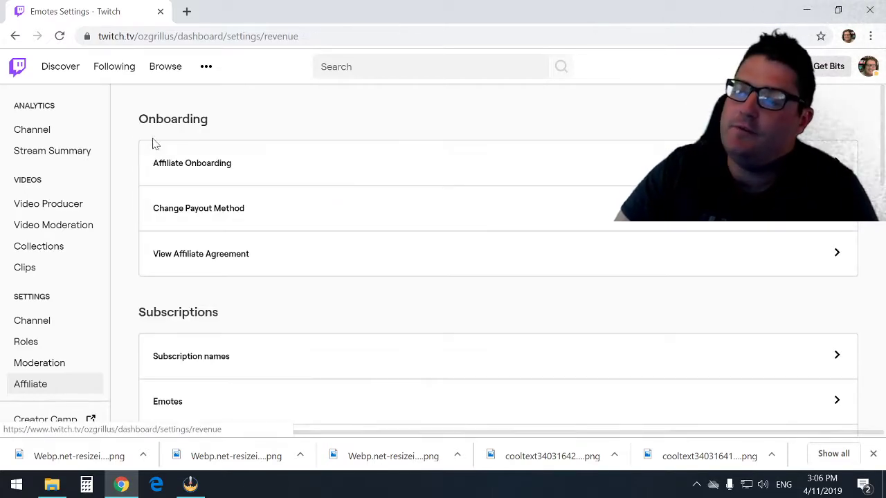
scroll("down", 3)
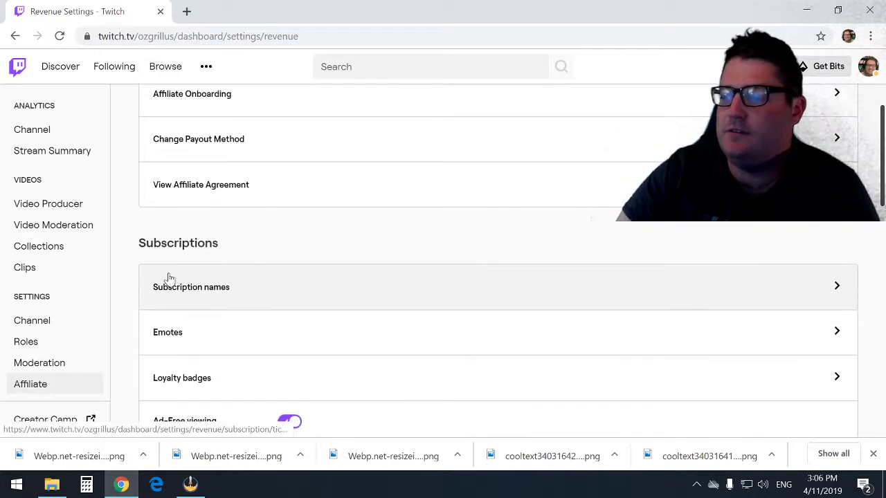
left_click(181, 378)
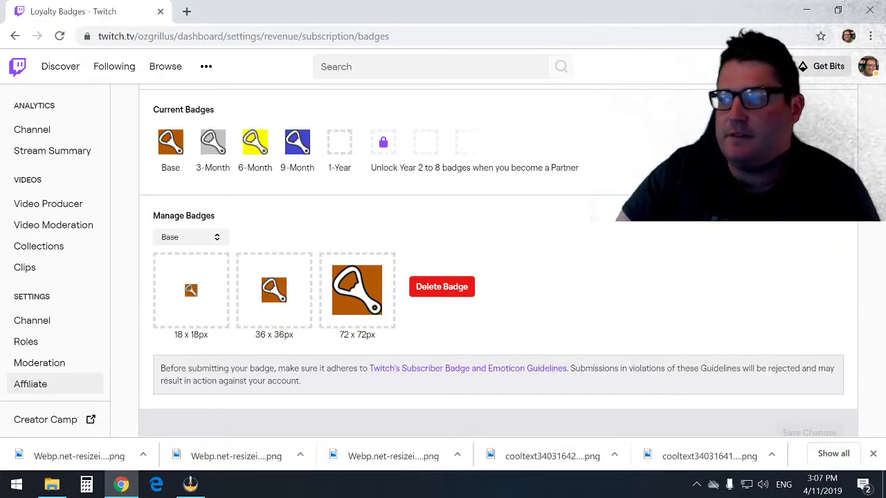
mouse_move(296, 141)
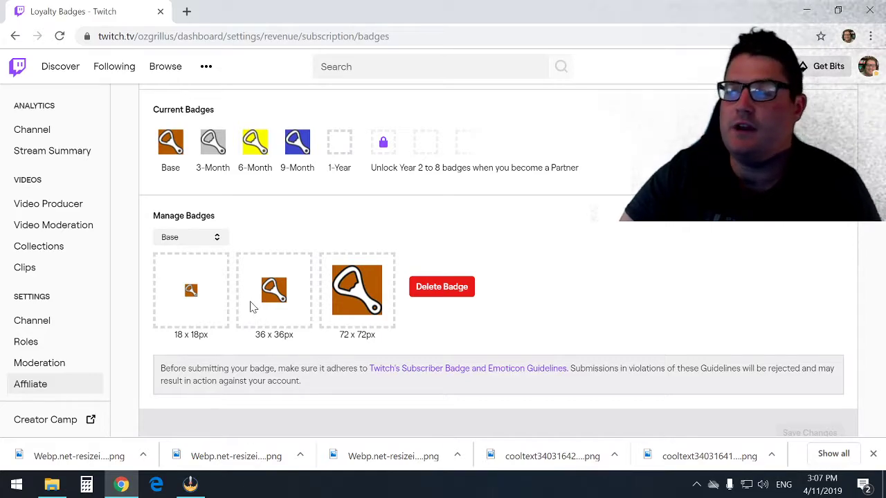
mouse_move(233, 291)
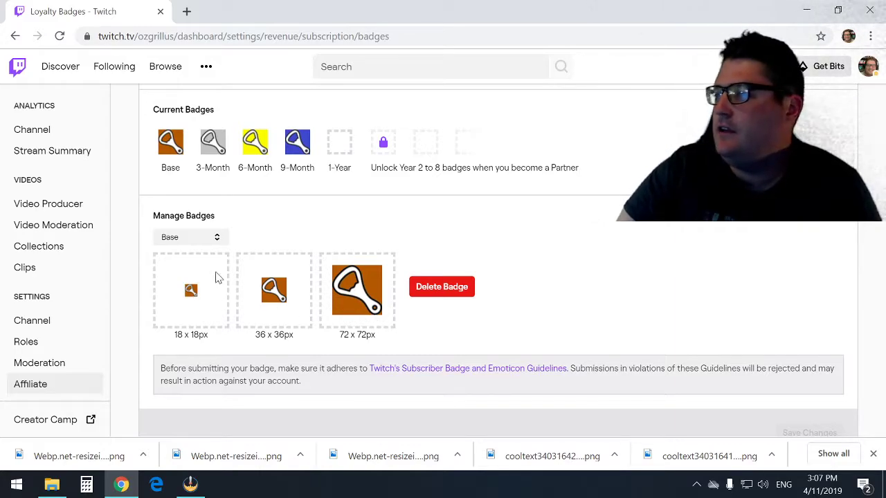
mouse_move(399, 243)
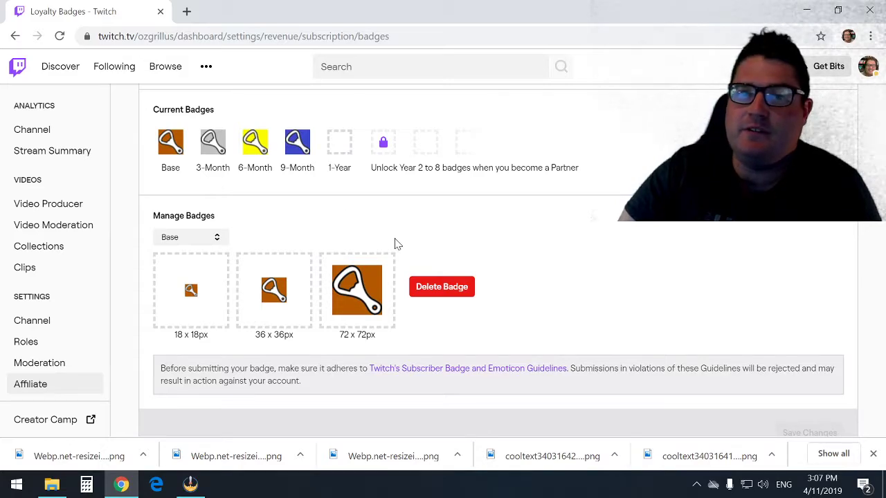